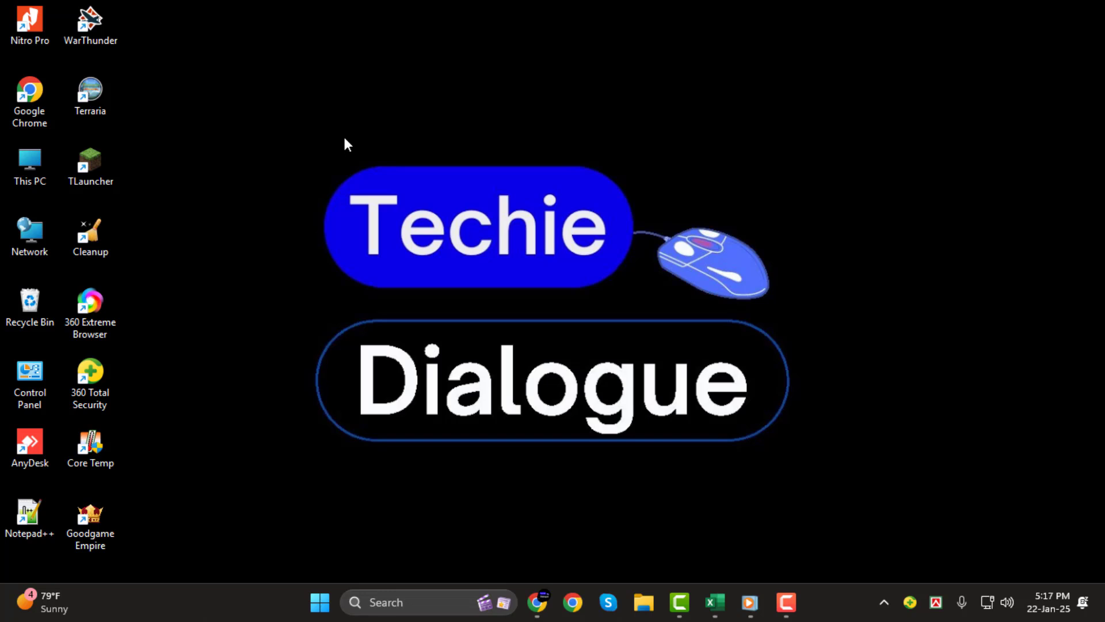
mouse_move(394, 155)
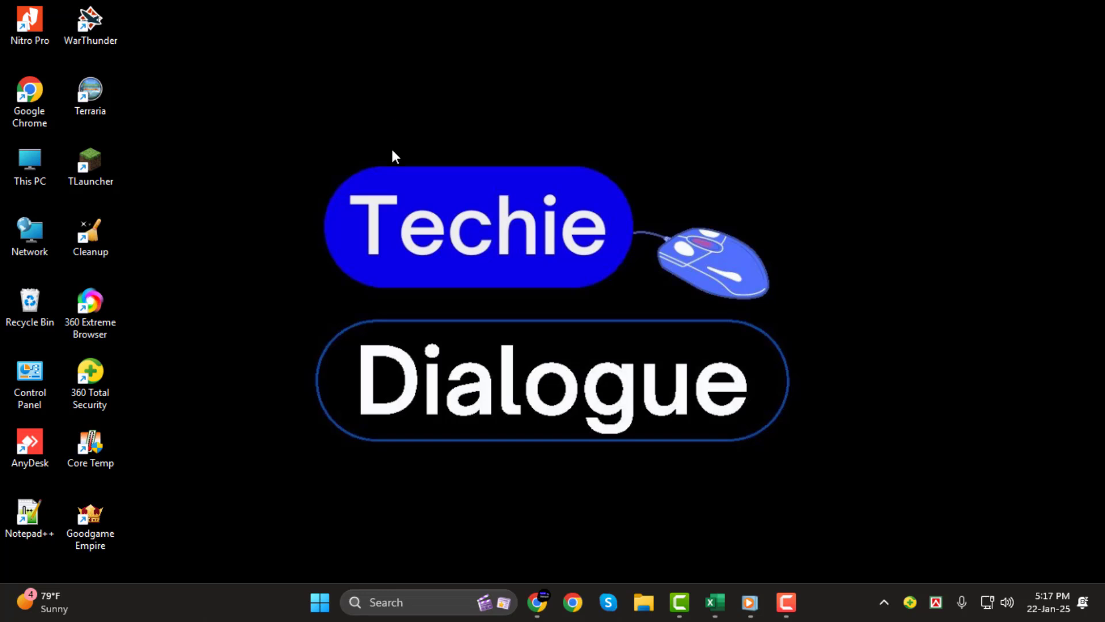
mouse_move(527, 259)
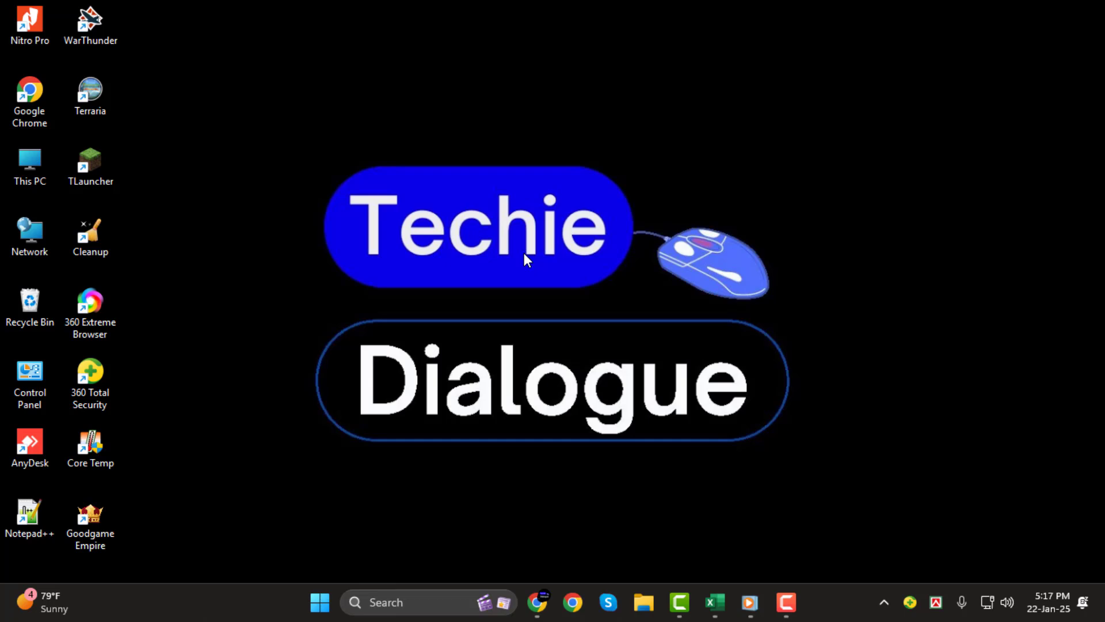
mouse_move(633, 382)
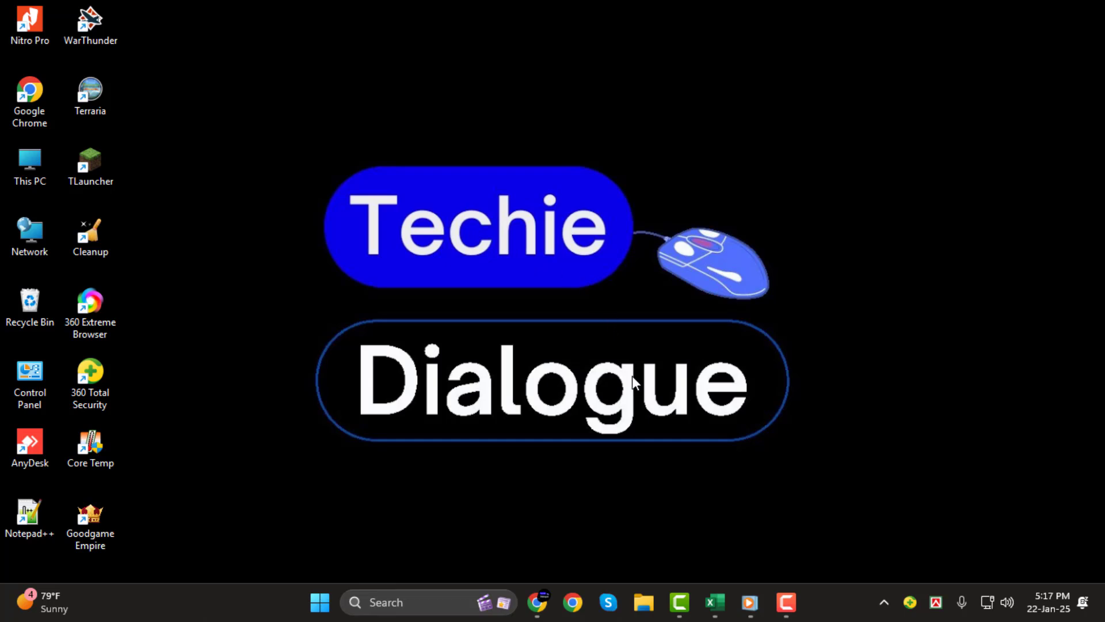
mouse_move(711, 570)
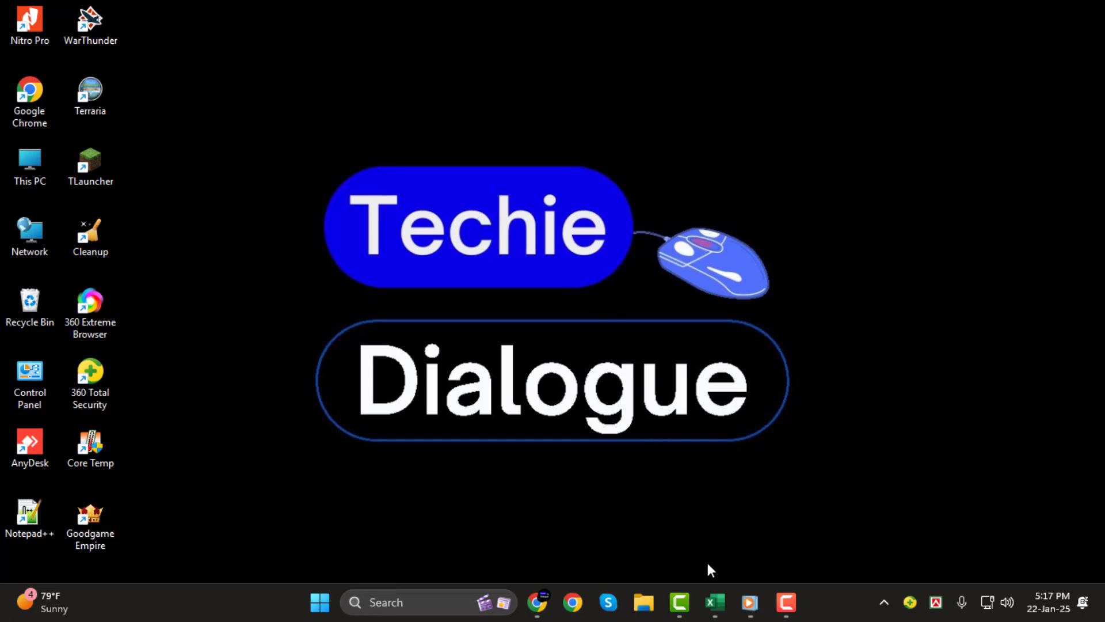
- Select cell D4 in the blank workbook as the spot for the inserted object
click(714, 602)
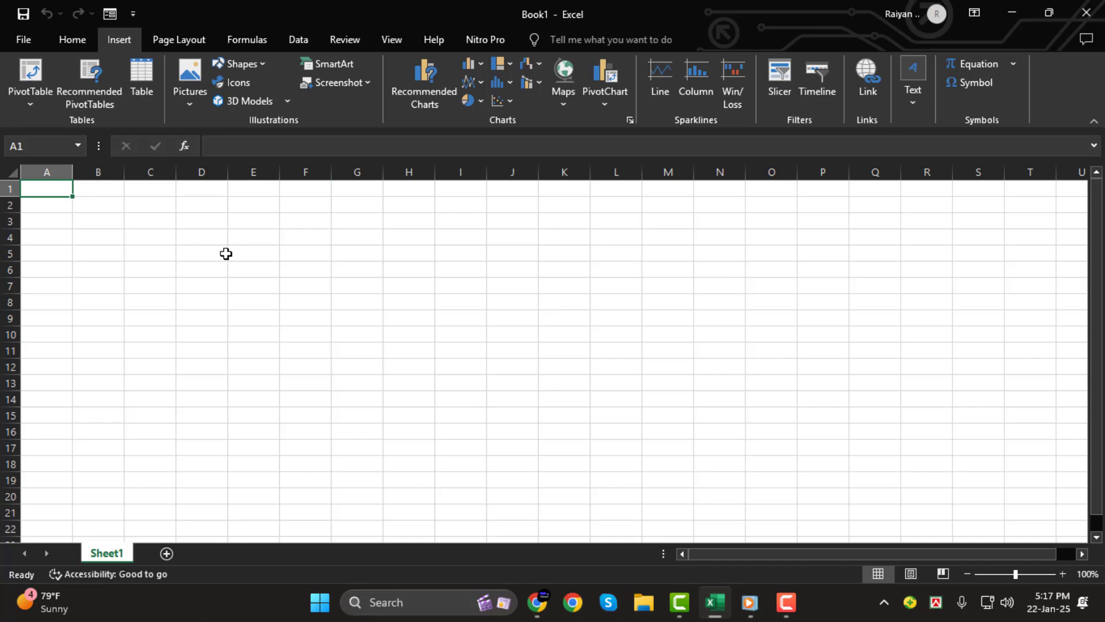
click(201, 237)
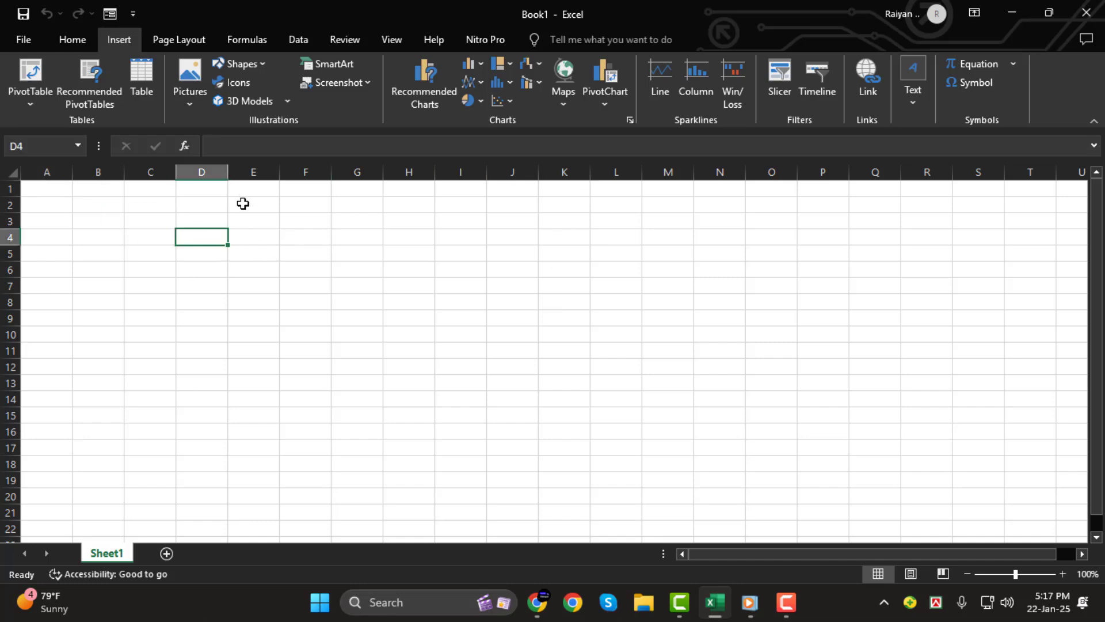
mouse_move(229, 246)
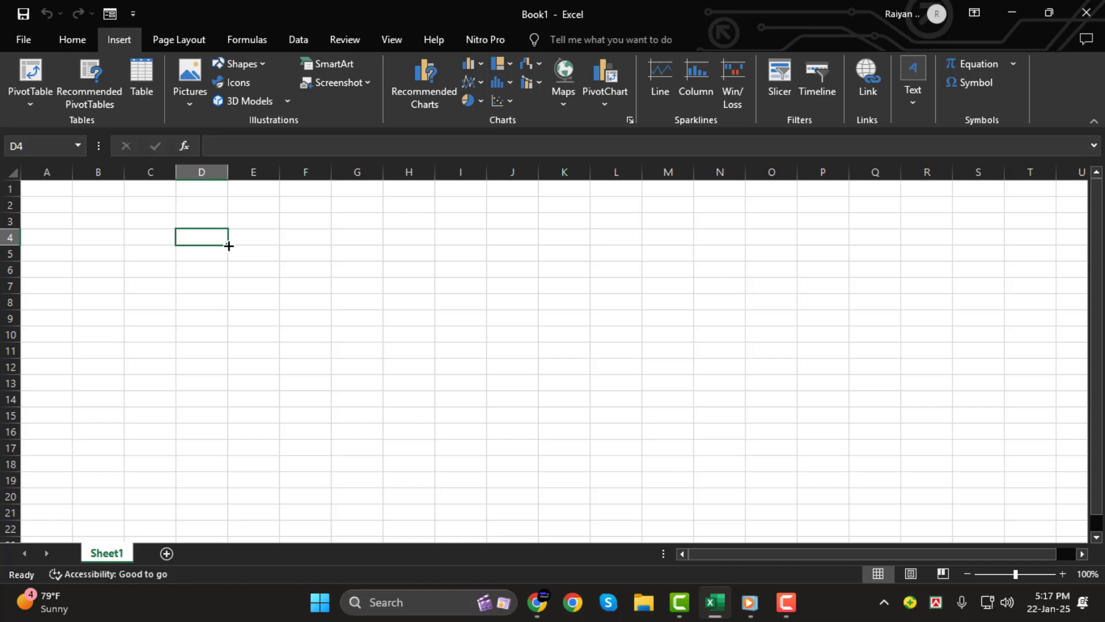
mouse_move(227, 264)
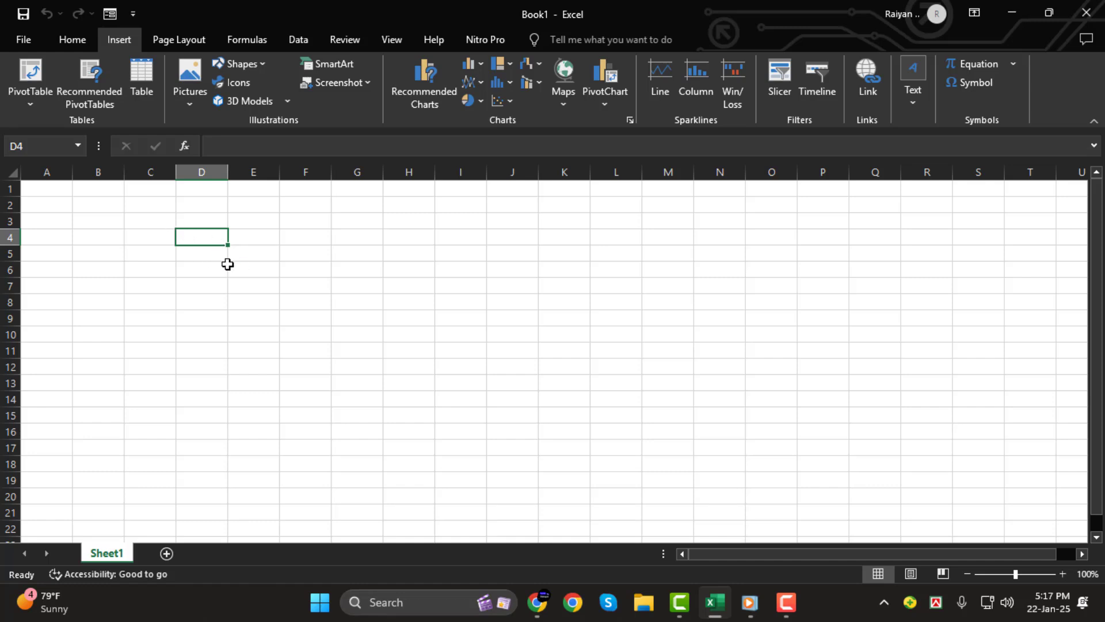
mouse_move(118, 39)
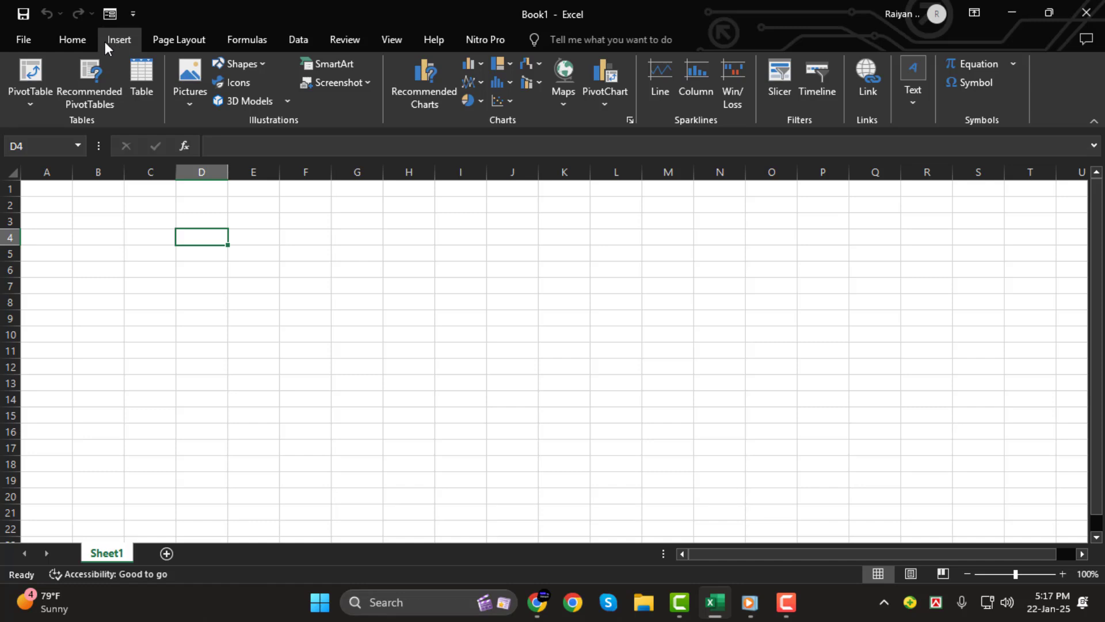
click(913, 77)
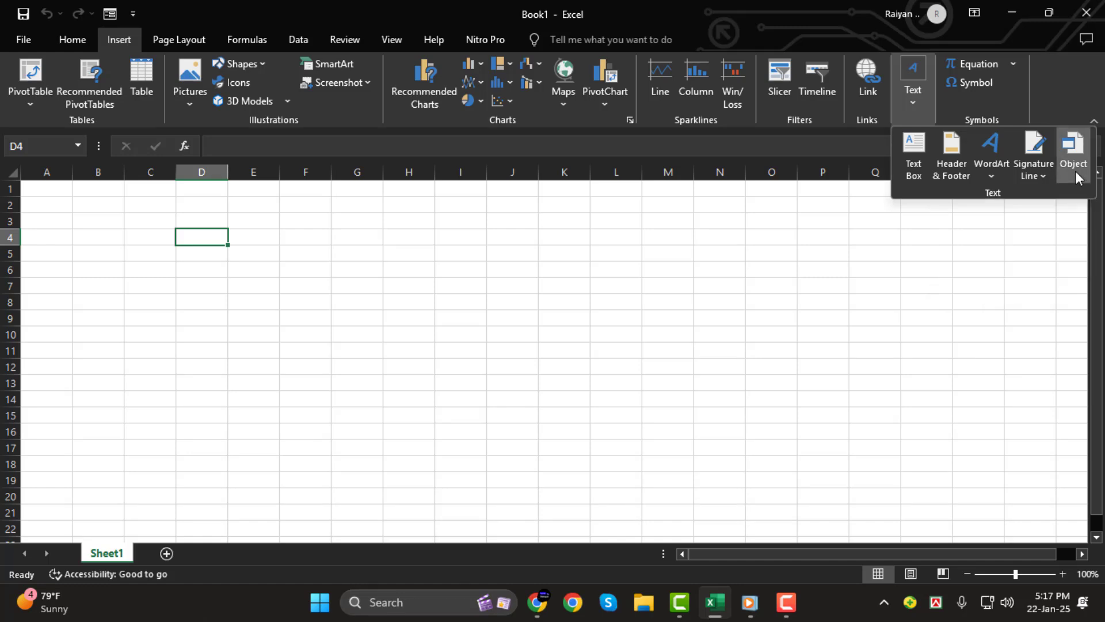
- Embed handwriting_20250122_142342_via_10015_io.pdf from Downloads as an object created from file
click(1073, 147)
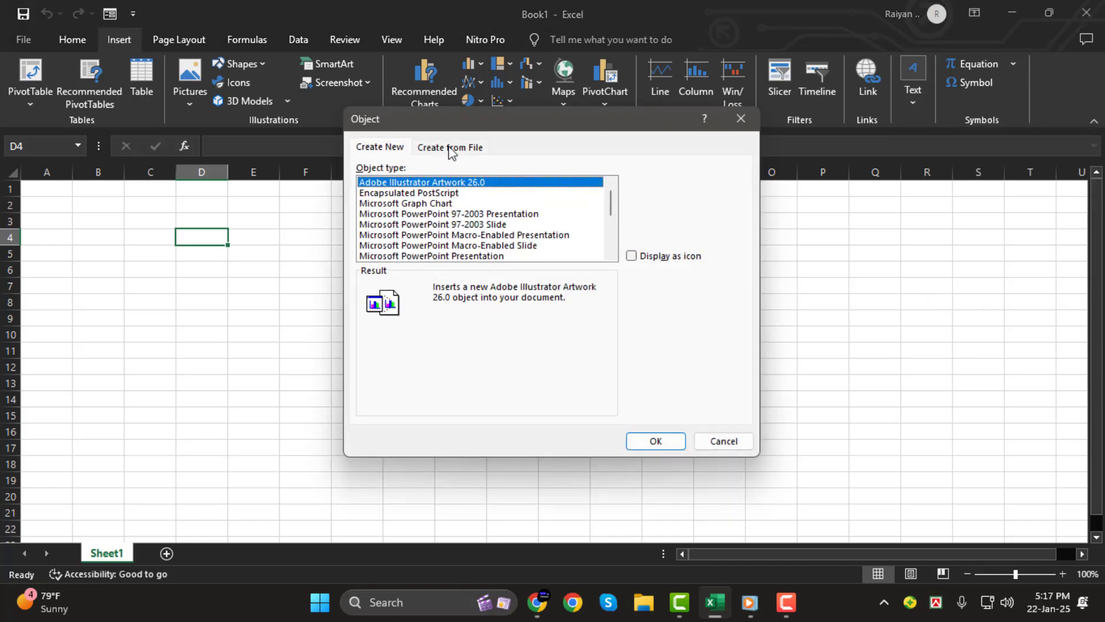
click(450, 146)
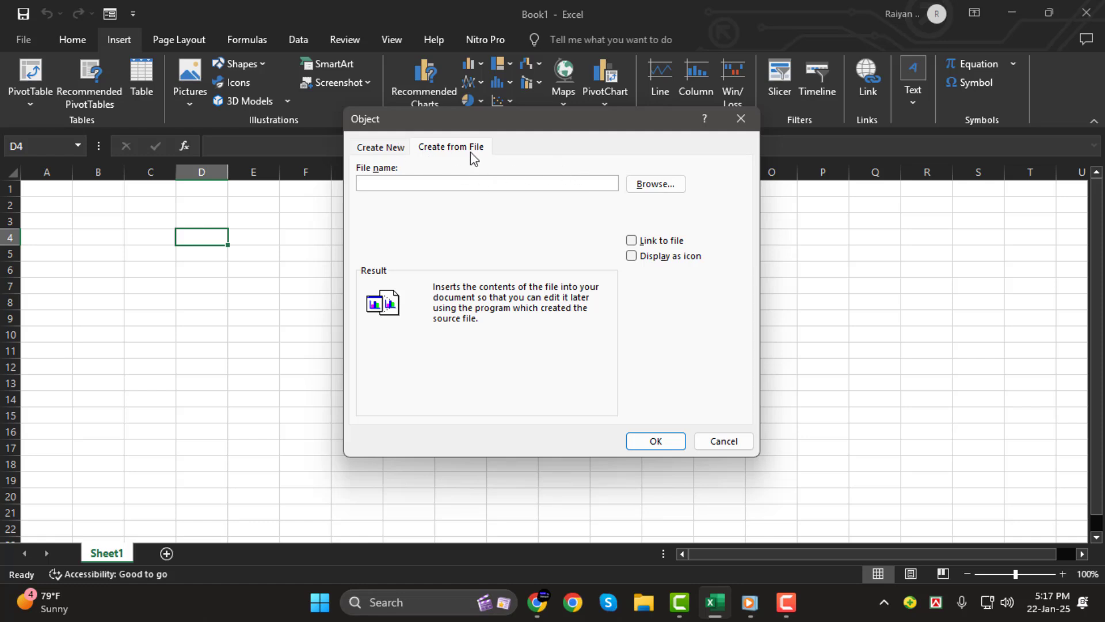
mouse_move(727, 201)
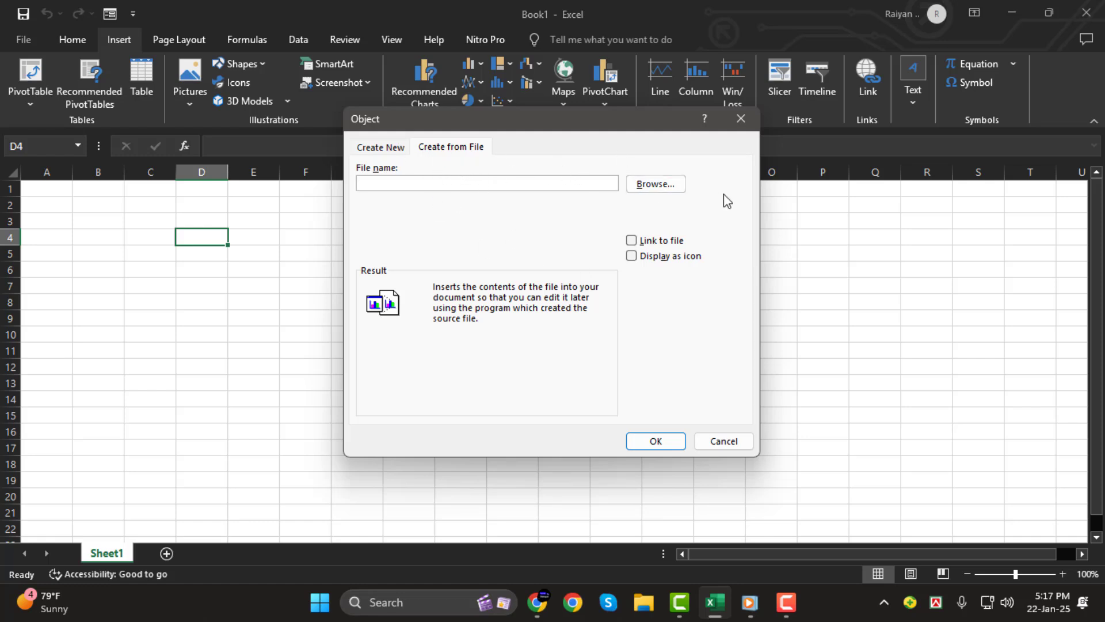
click(654, 185)
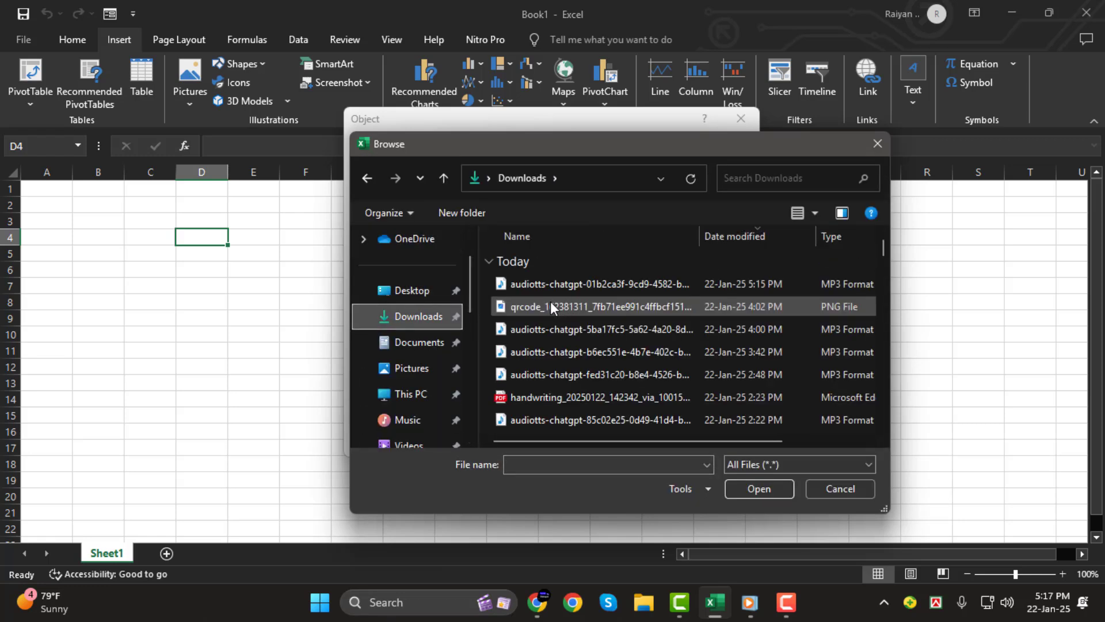
click(598, 397)
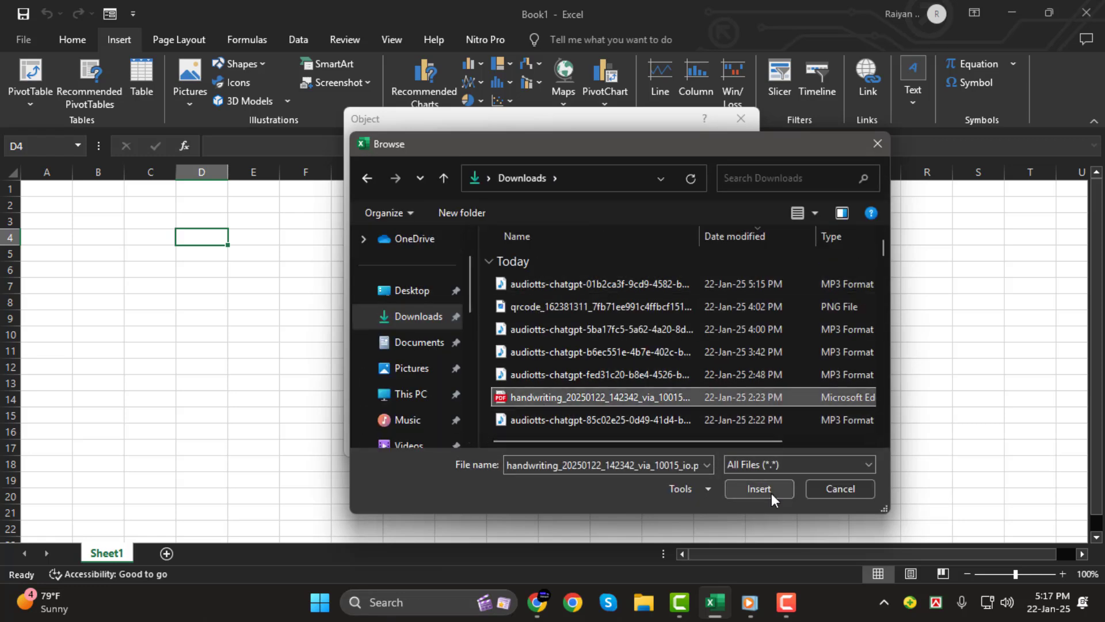
click(759, 489)
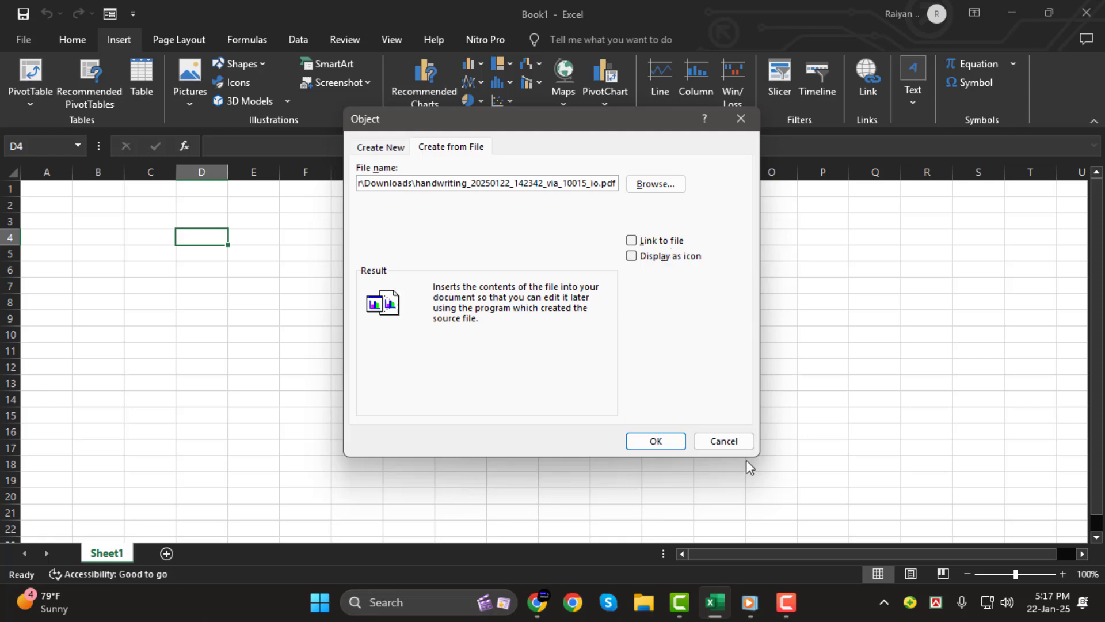
click(654, 441)
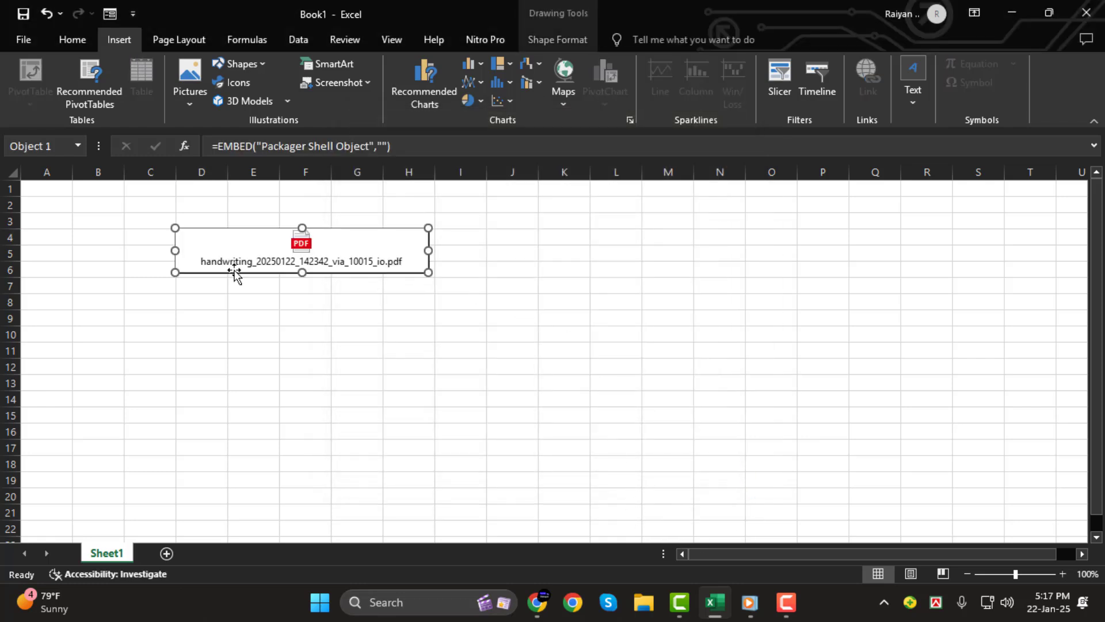
- Enlarge the embedded PDF object and request to open the packaged PDF's contents
key(Delete)
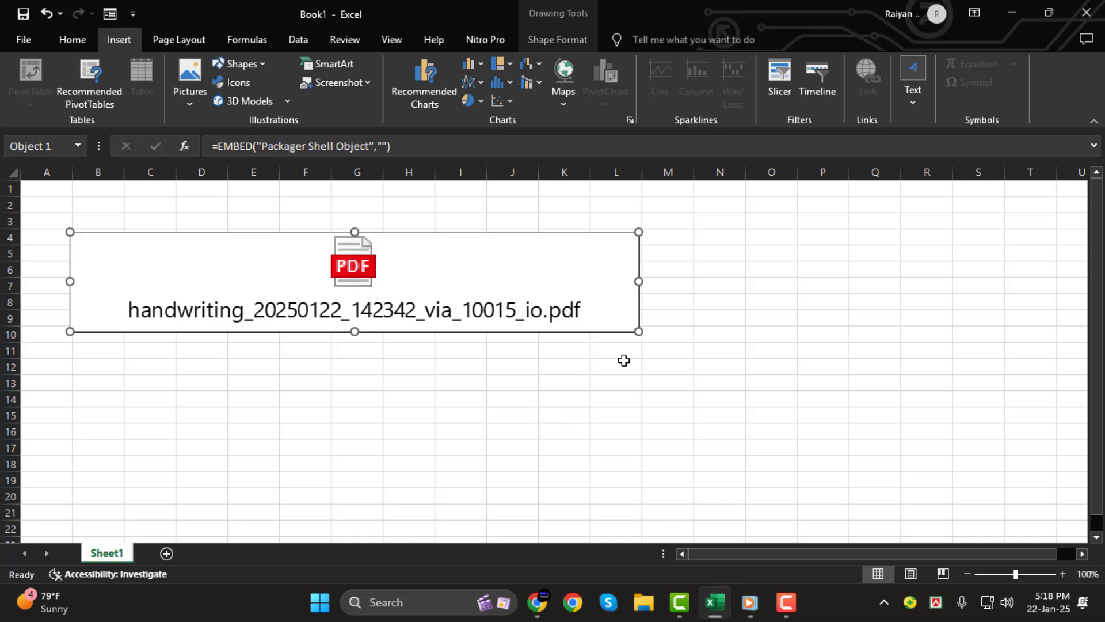
key(Delete)
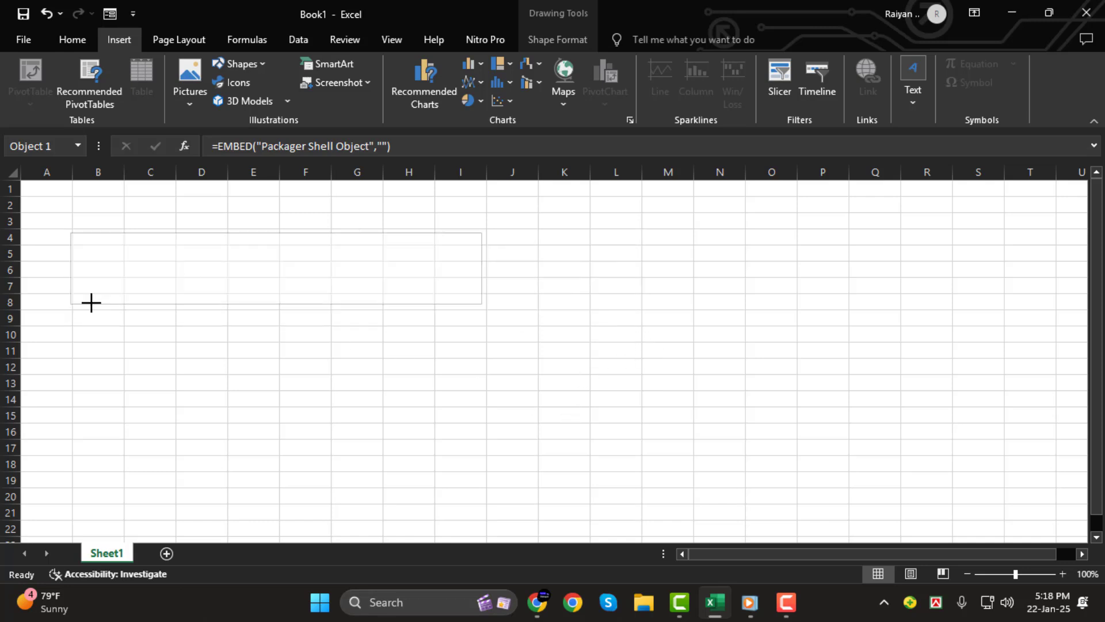
double_click(275, 253)
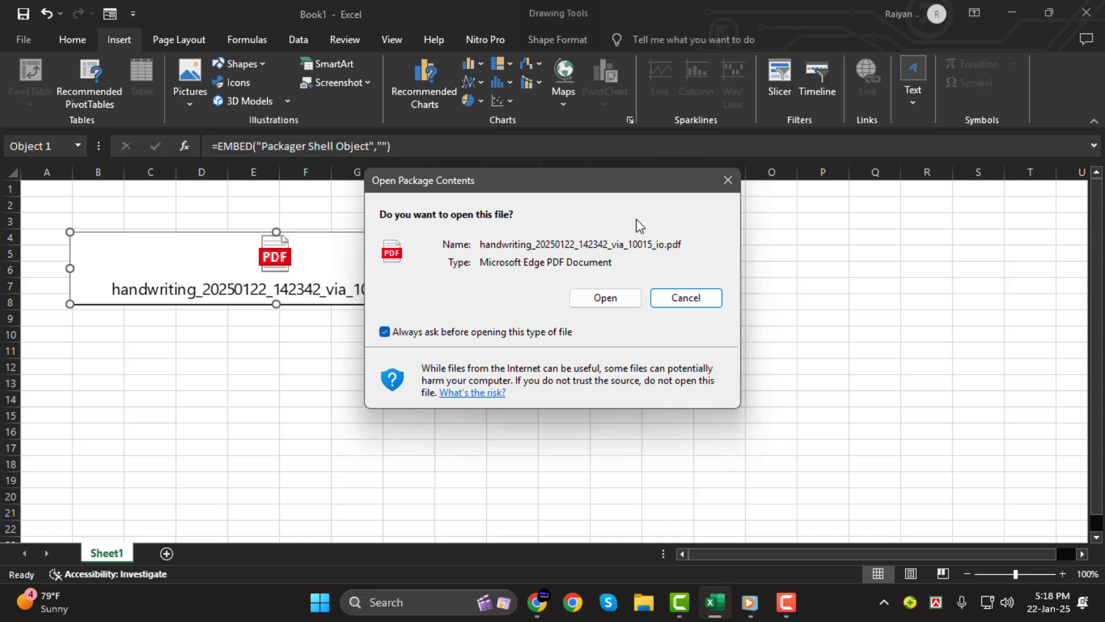
- Insert the handwriting PDF again as a linked object displayed as an icon, with link updating enabled
click(684, 297)
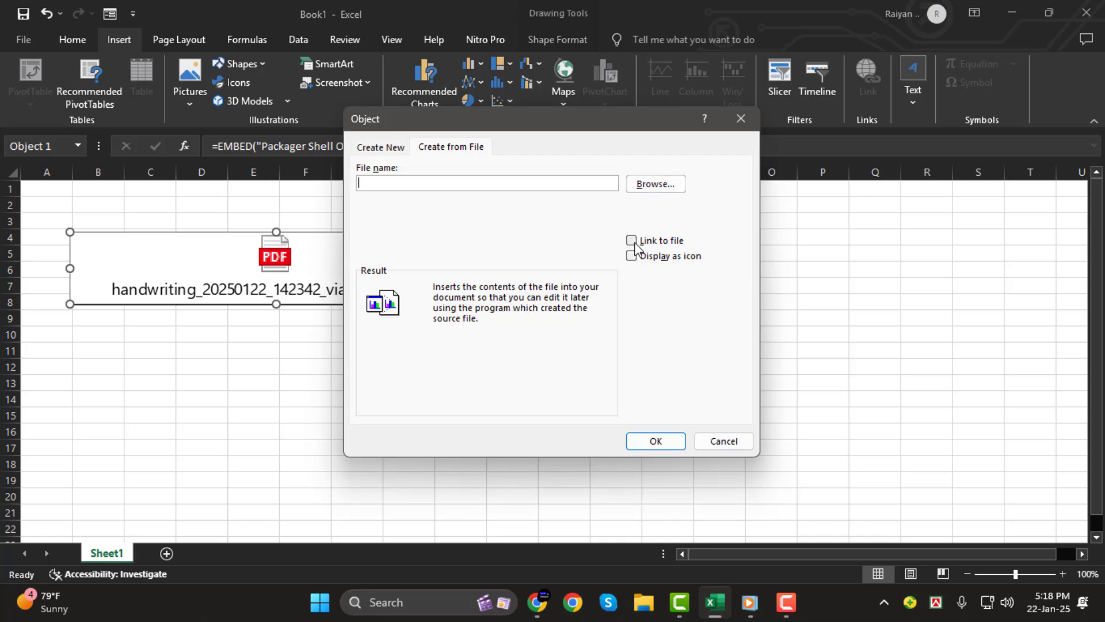
click(631, 256)
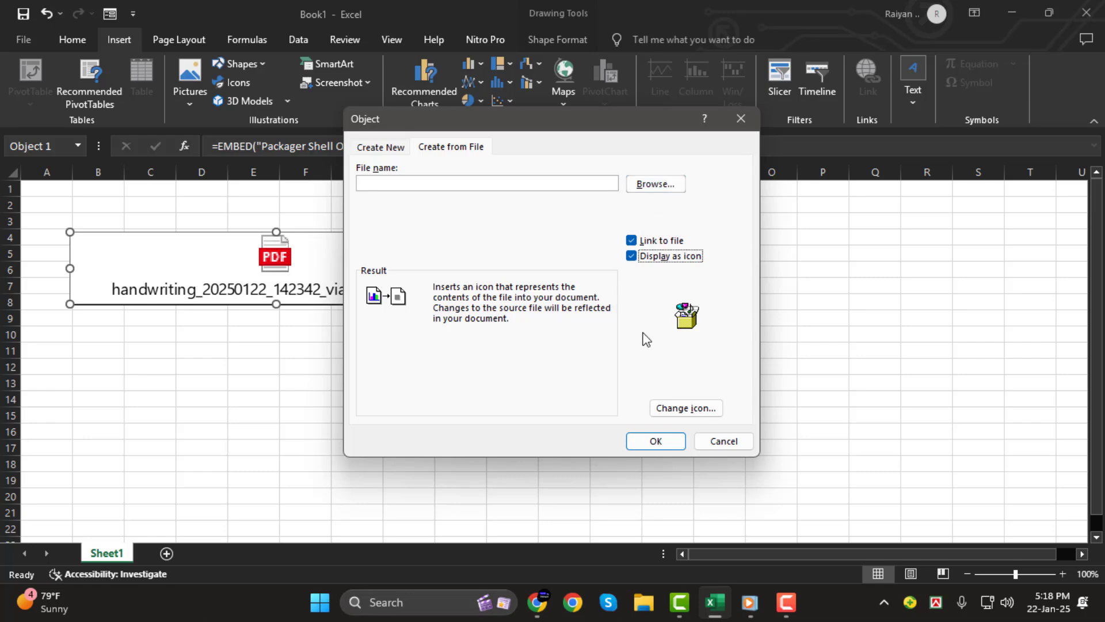
click(654, 183)
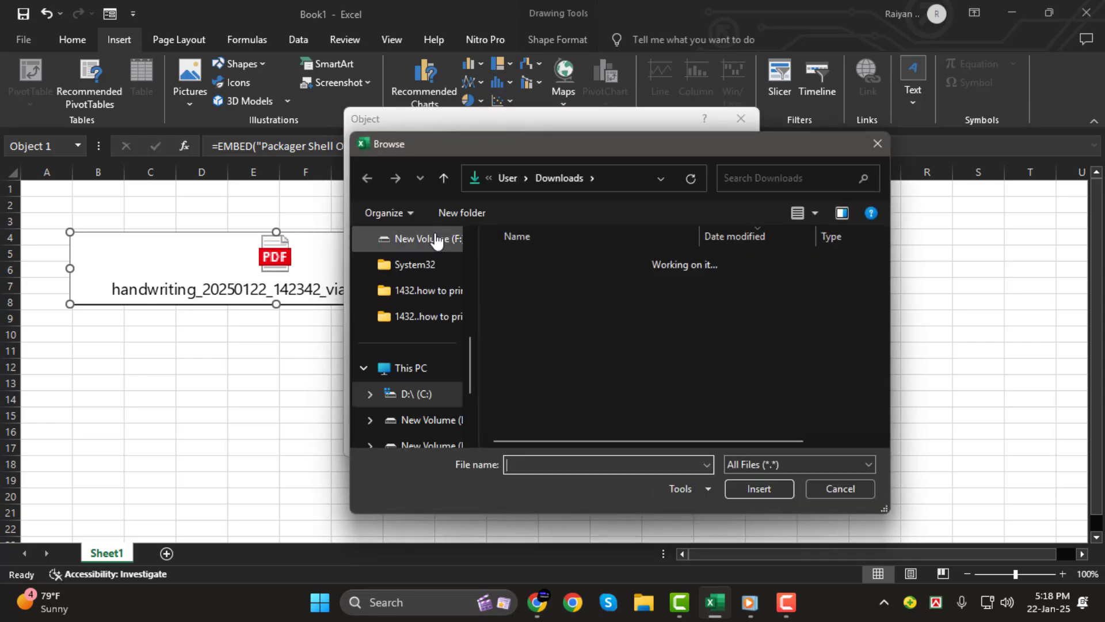
click(599, 397)
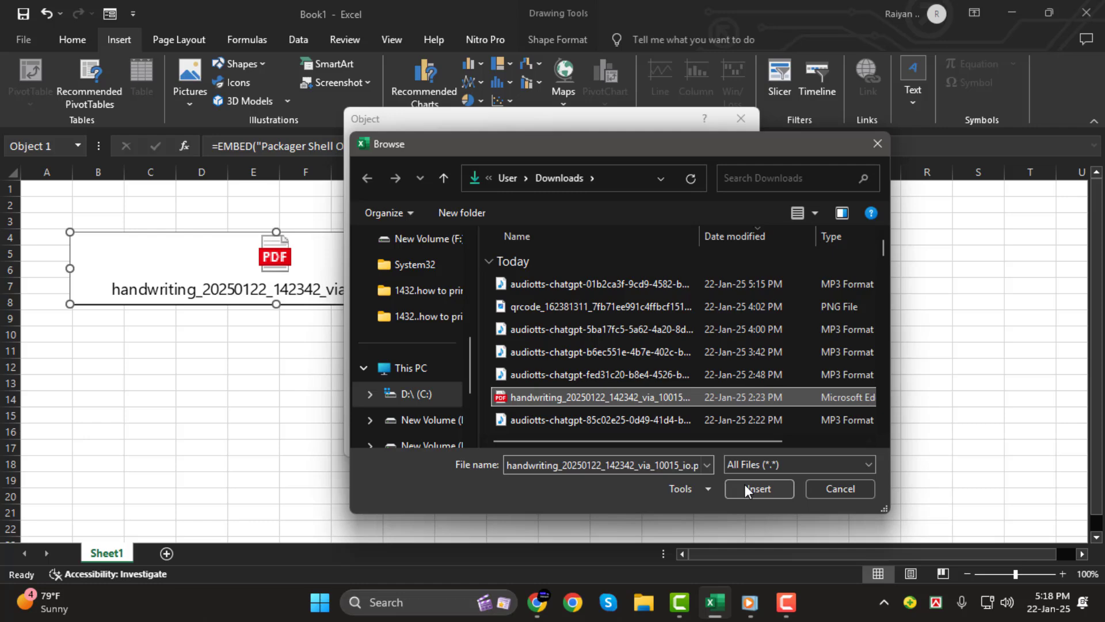
click(759, 488)
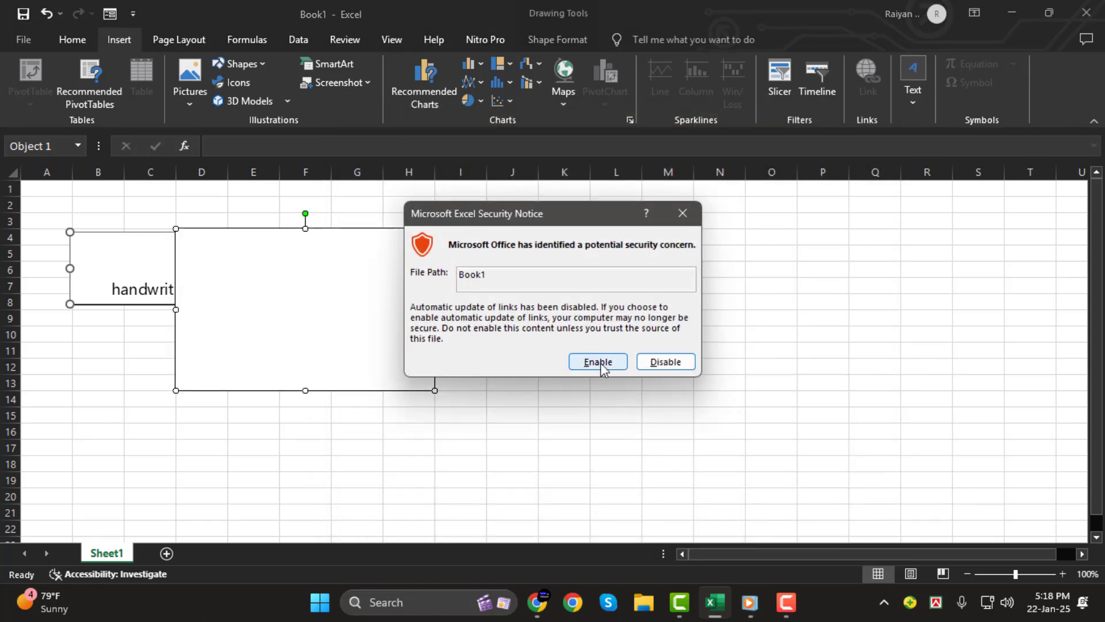
click(664, 361)
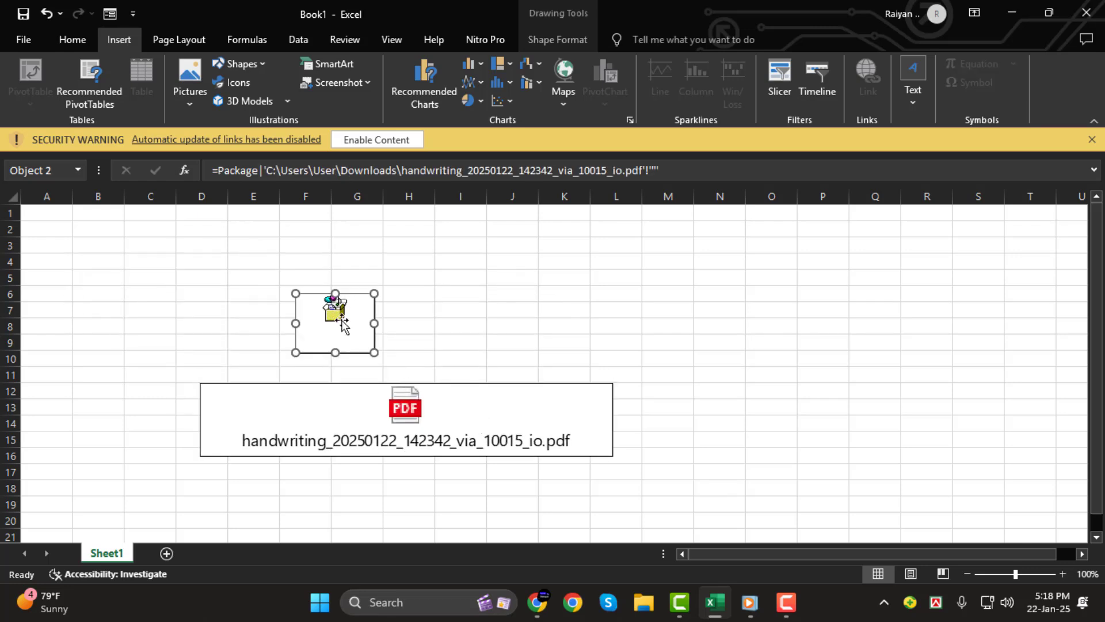
mouse_move(703, 425)
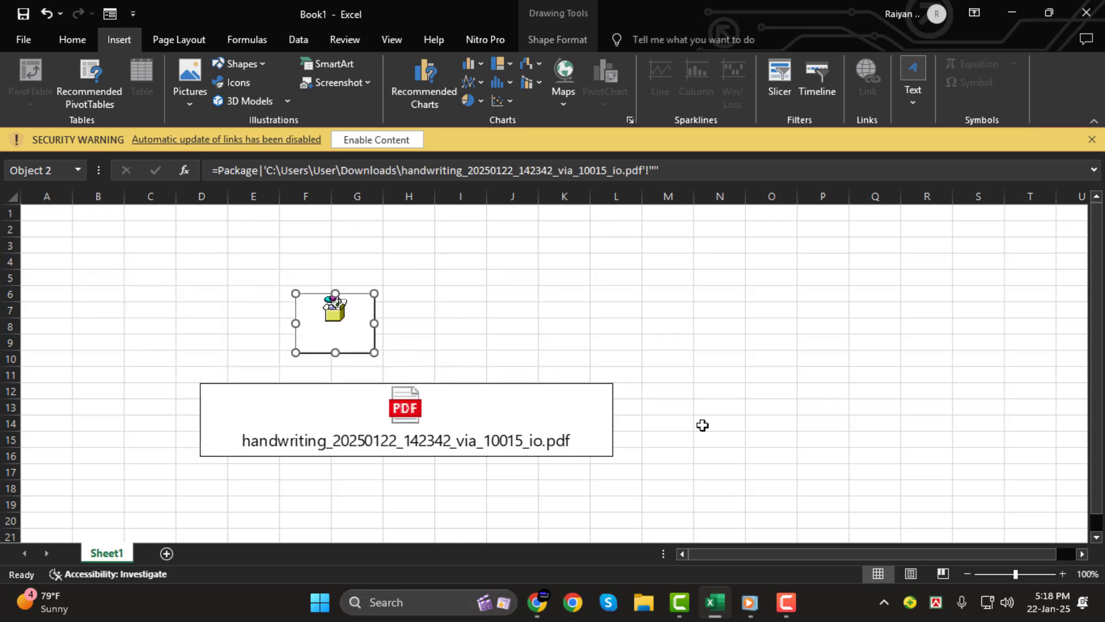